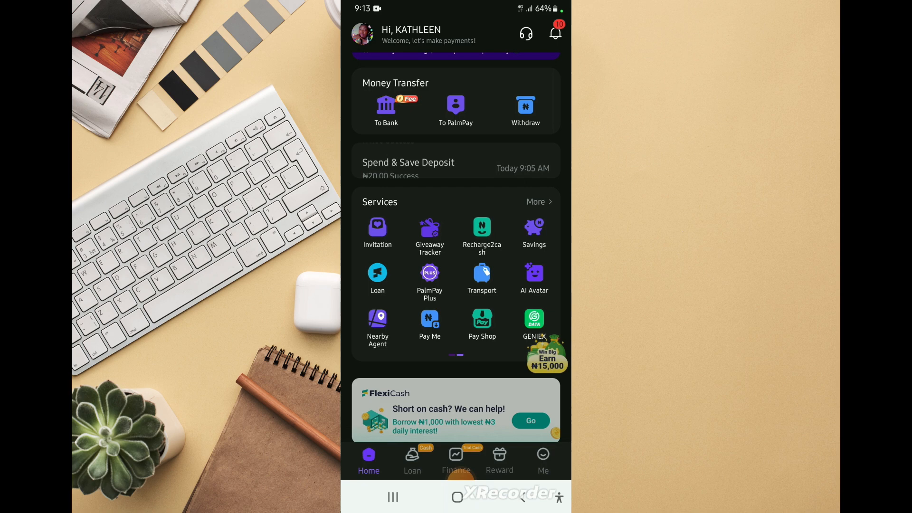
# Go to the My Service page from the home screen's Services 'More' link
pyautogui.click(538, 202)
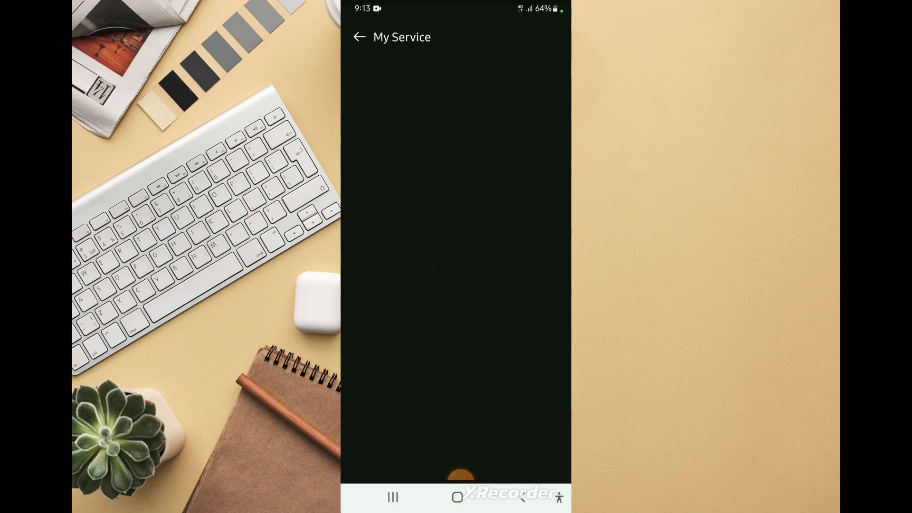